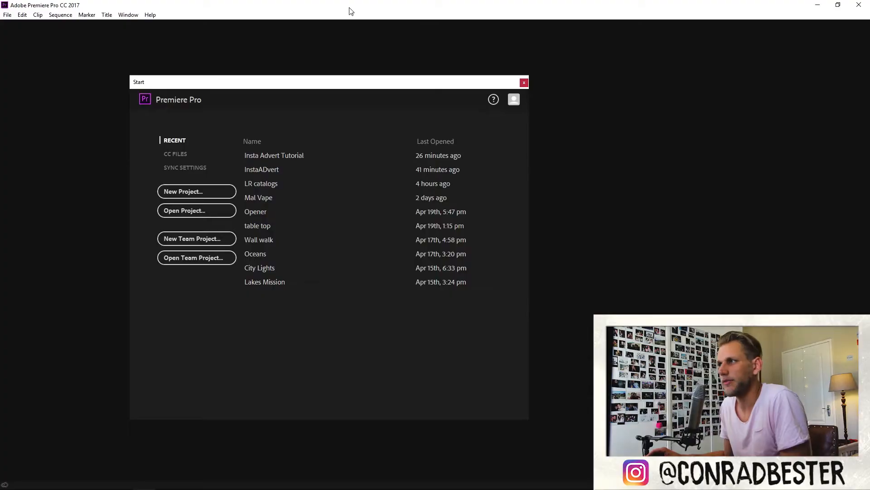
Start a new project and point its save location to the Insta Advert tutorial folder.
left_click(182, 191)
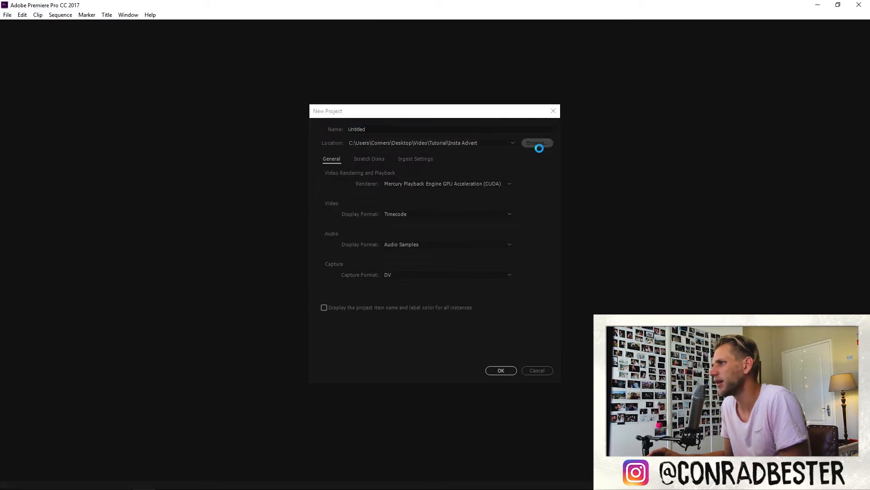
left_click(536, 142)
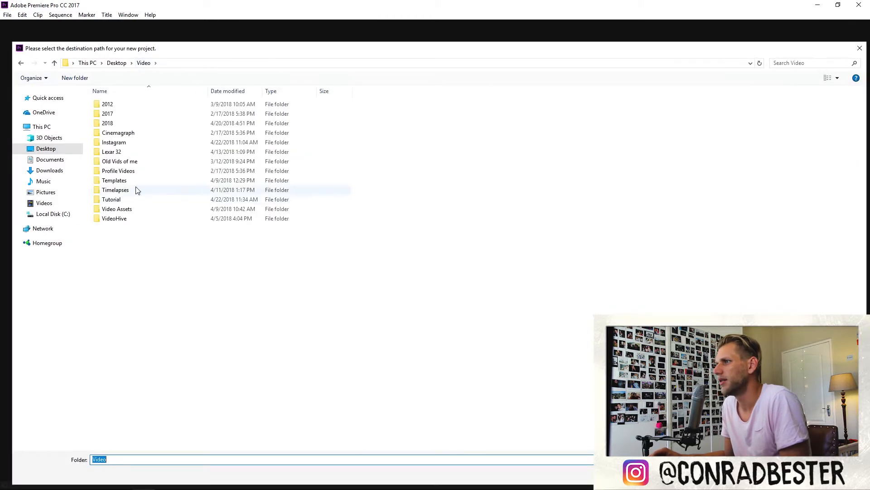
double_click(111, 200)
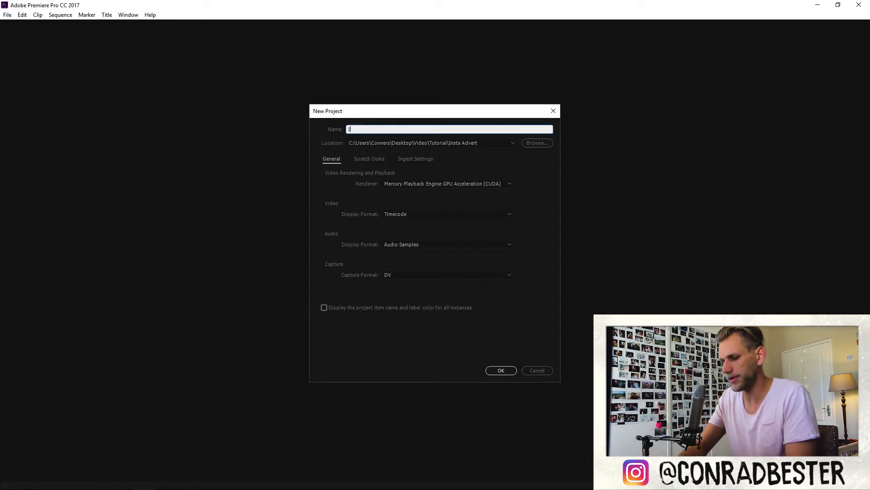
Name the project 'Instagram Advert' and create it.
type("Instagtam")
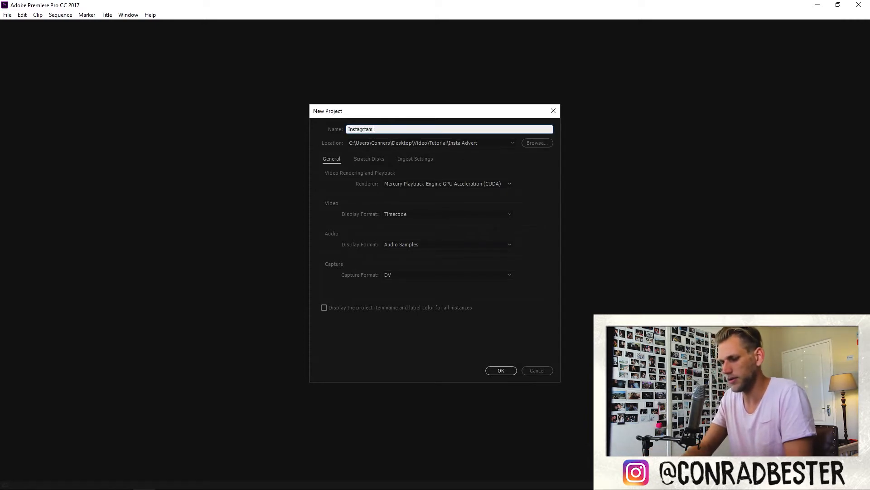
type("Advert")
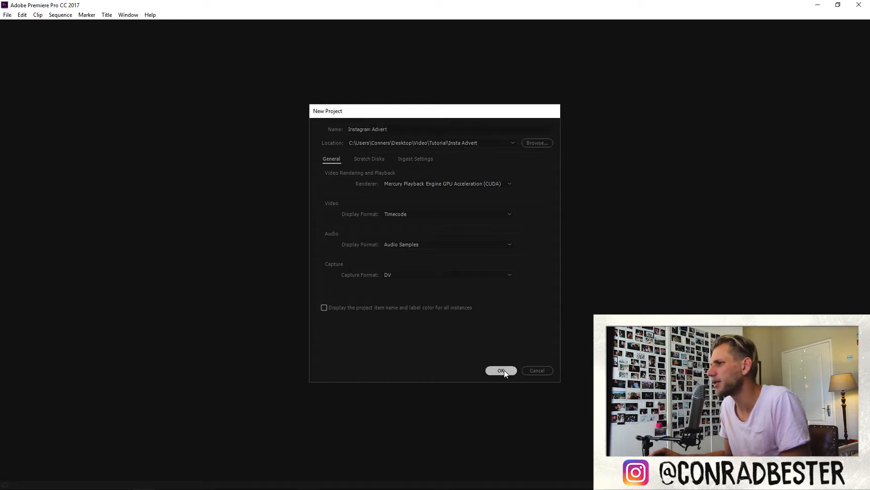
left_click(500, 370)
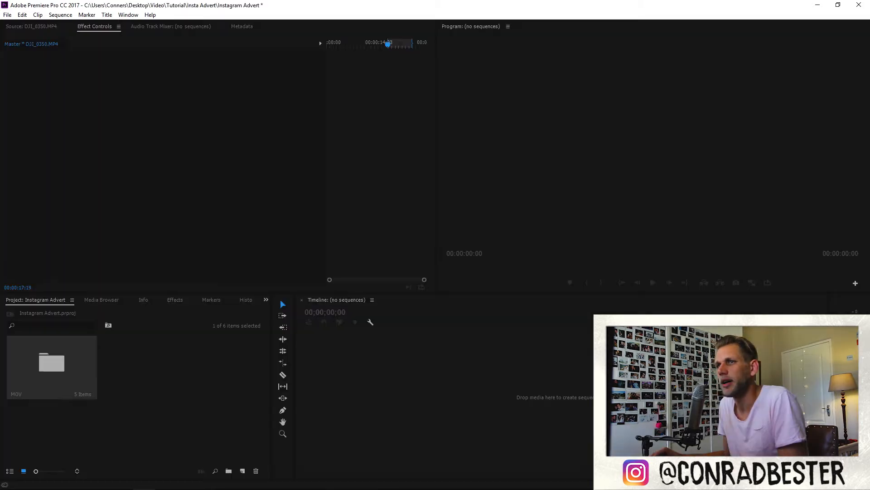
double_click(50, 363)
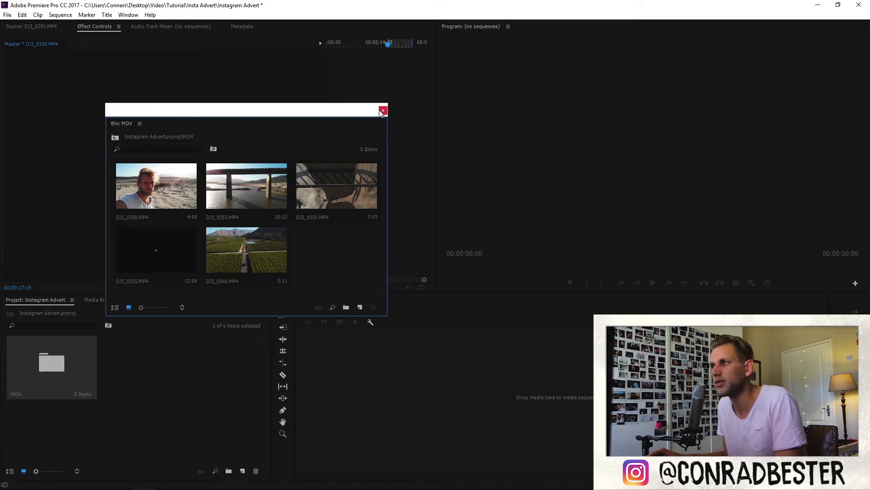
left_click(382, 109)
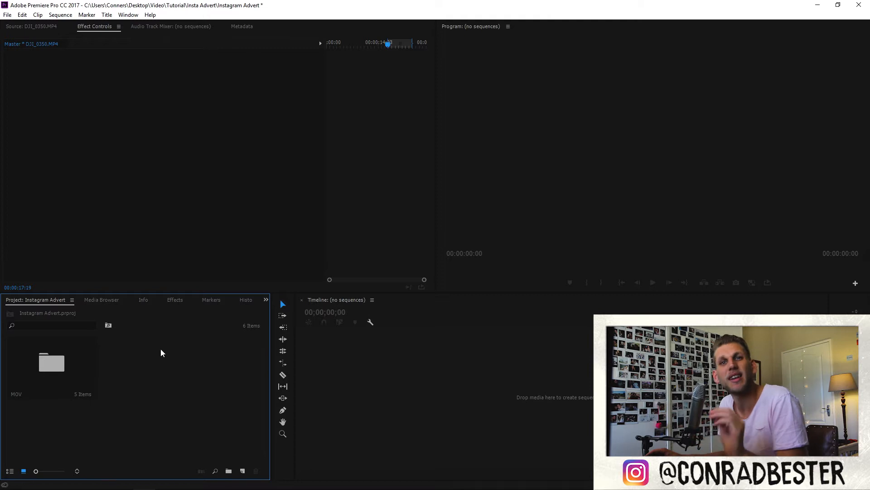
Create a new sequence with a 24 fps timebase and 1080×1350 frame size.
right_click(161, 353)
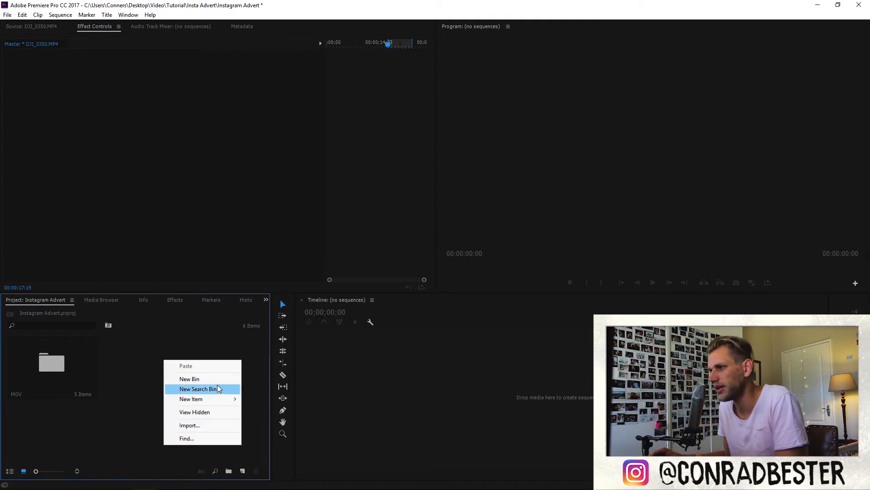
left_click(191, 399)
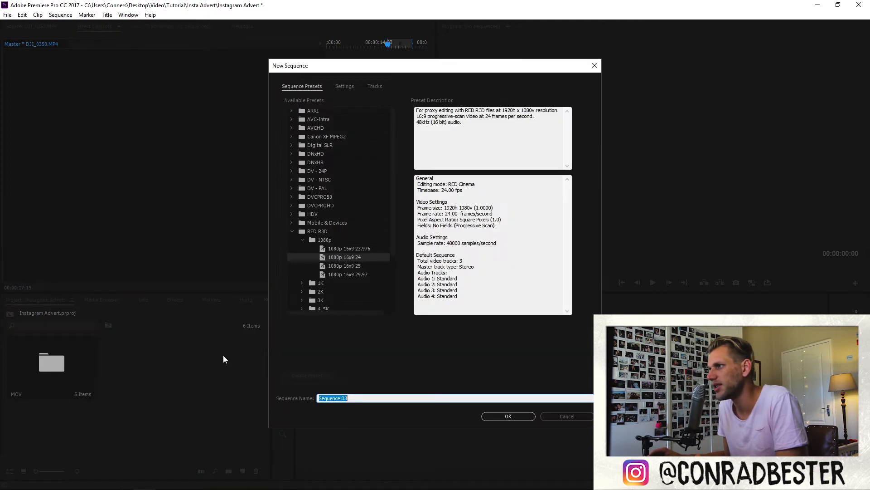
mouse_move(345, 89)
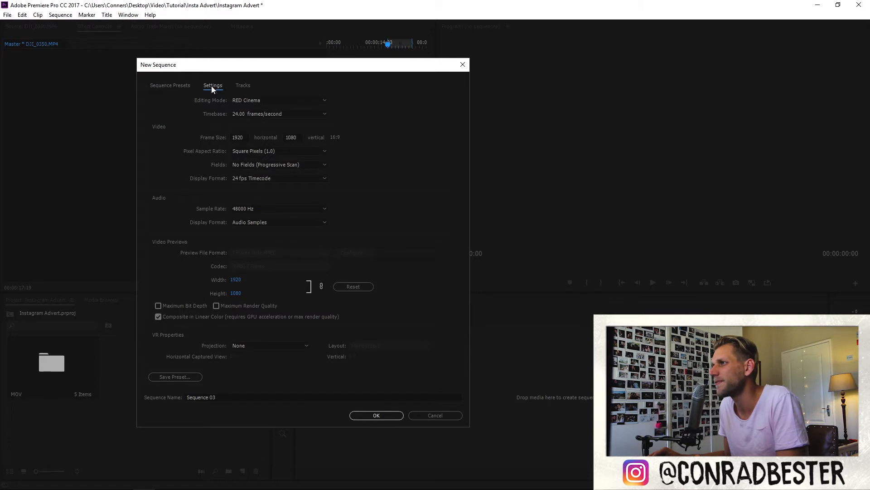
left_click(278, 113)
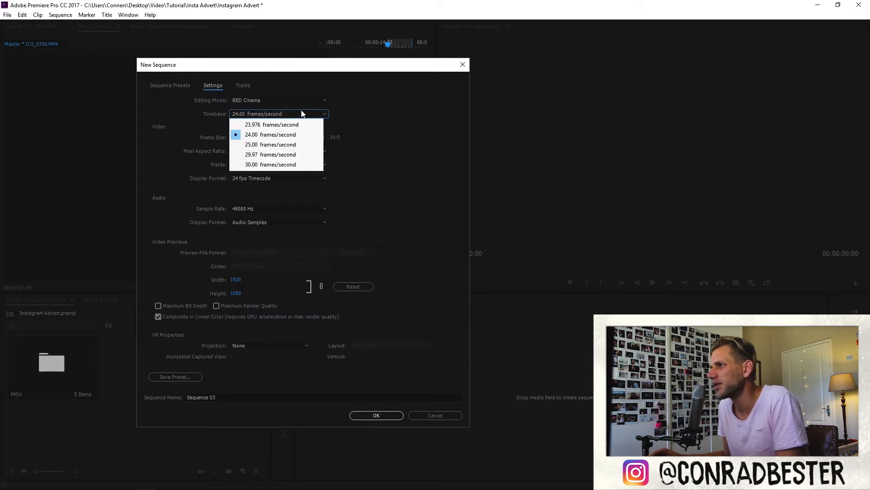
mouse_move(271, 134)
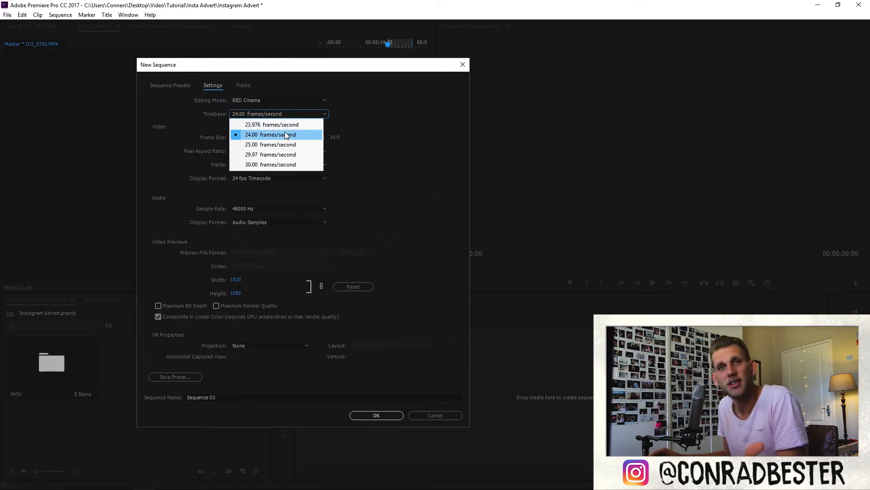
left_click(270, 134)
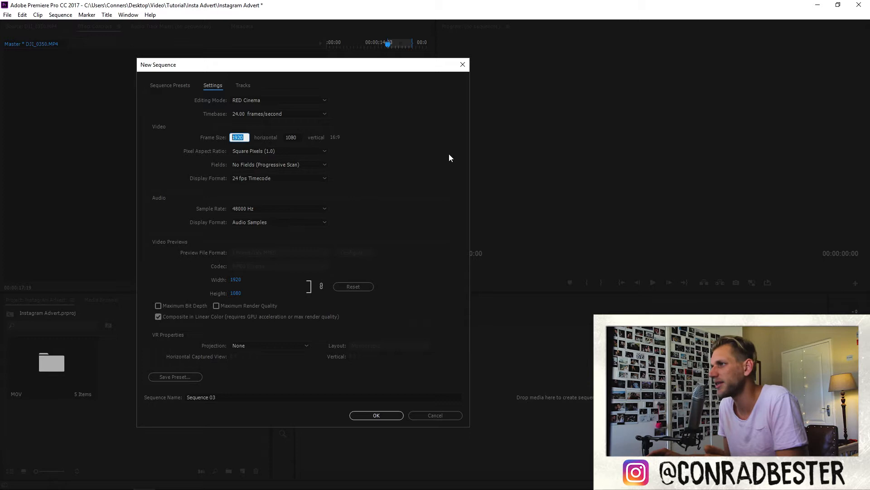
mouse_move(490, 153)
type("1080")
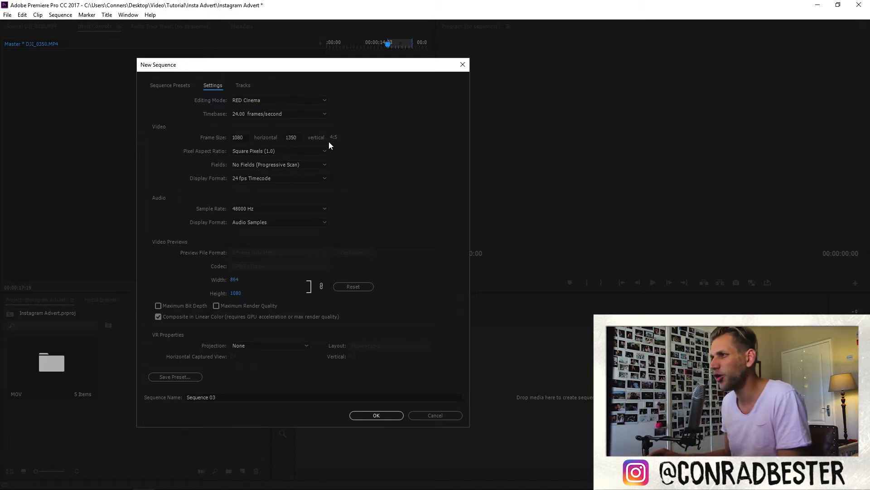
mouse_move(427, 169)
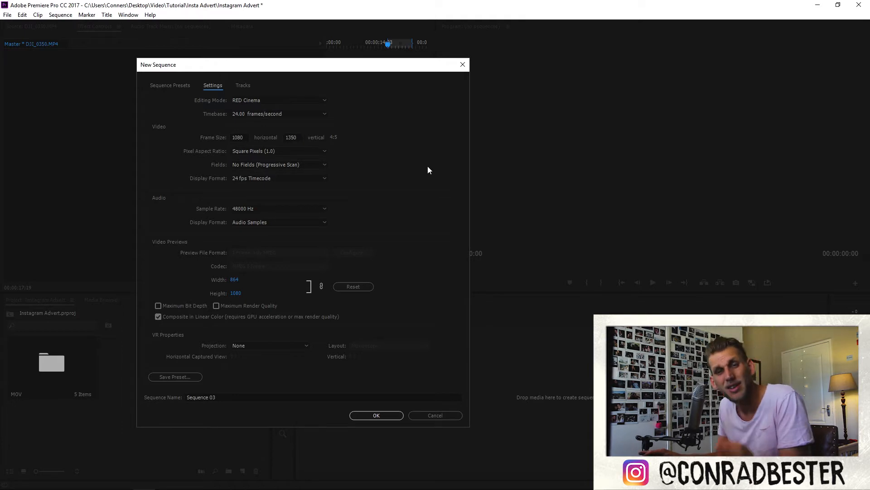
mouse_move(423, 196)
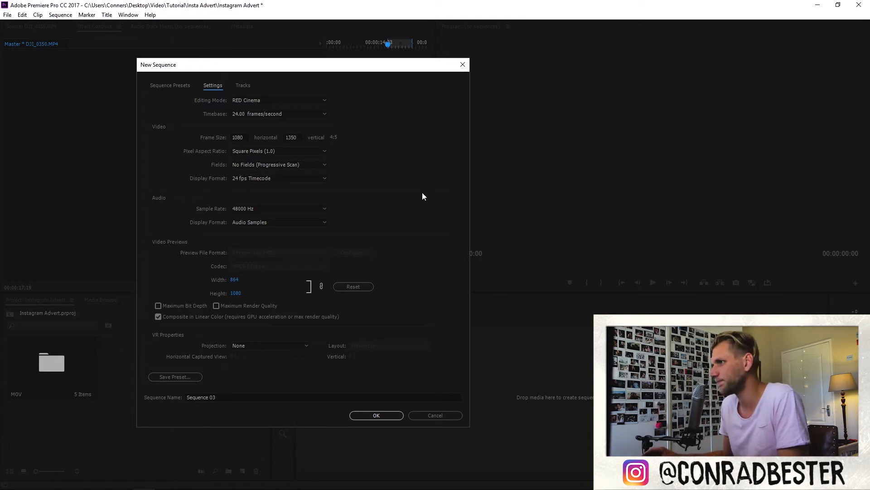
left_click(278, 151)
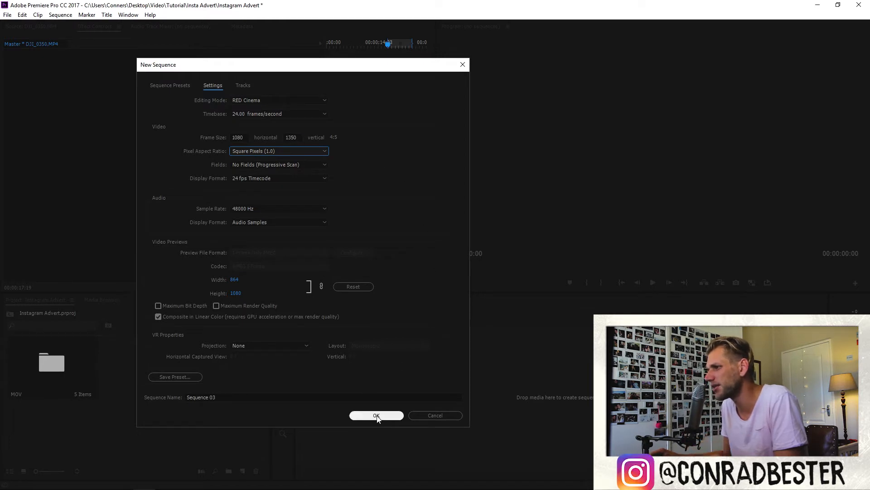
Rename the sequence from the default name to 'Final Advert'.
triple_click(322, 397)
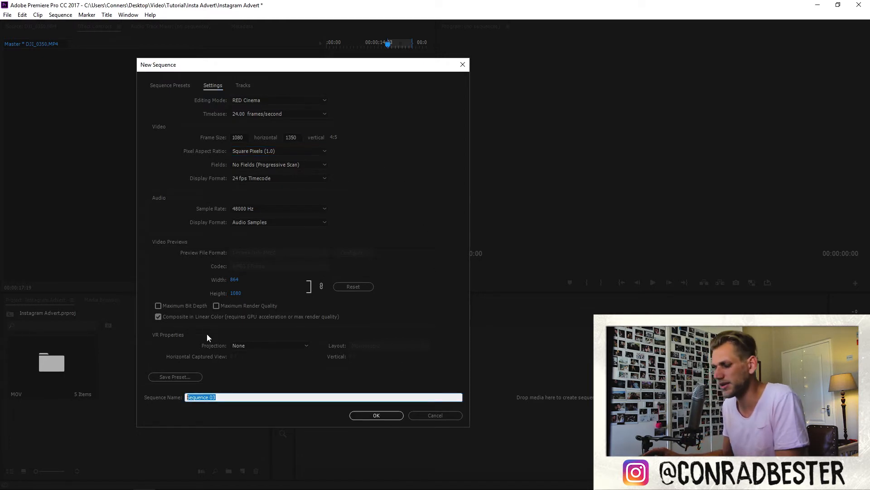
type("Final Adfver")
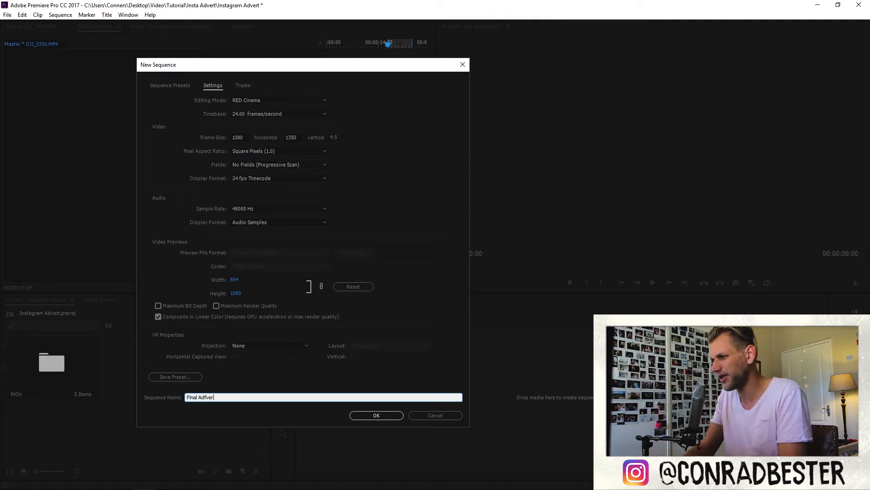
key("Backspace")
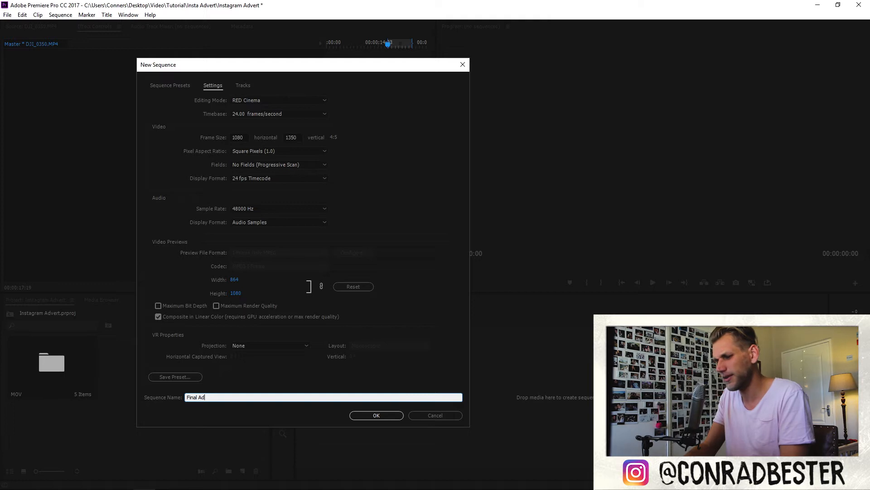
type("vert")
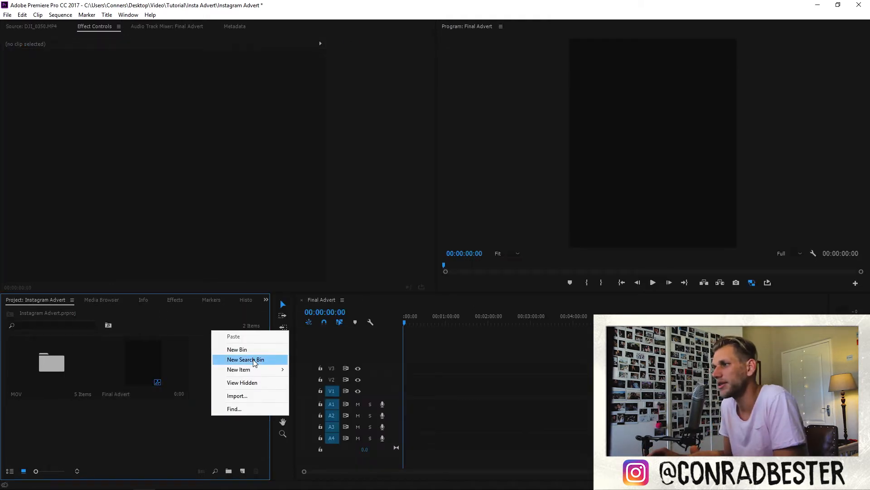
Add Sequence 04 with the default 1920×1080 preset and switch between the two timelines.
left_click(238, 369)
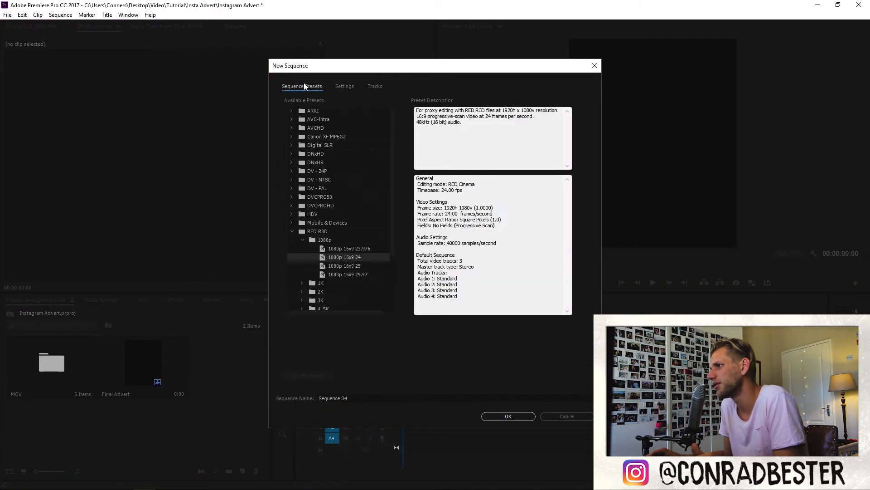
left_click(507, 416)
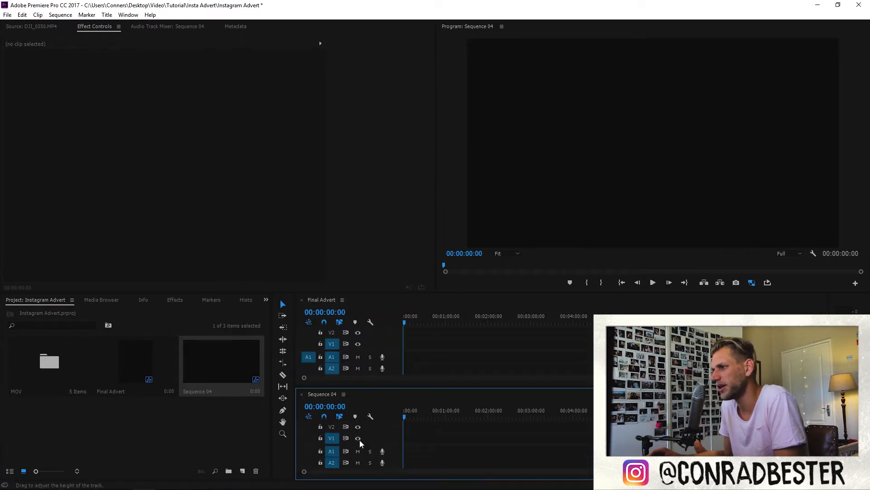
left_click(322, 299)
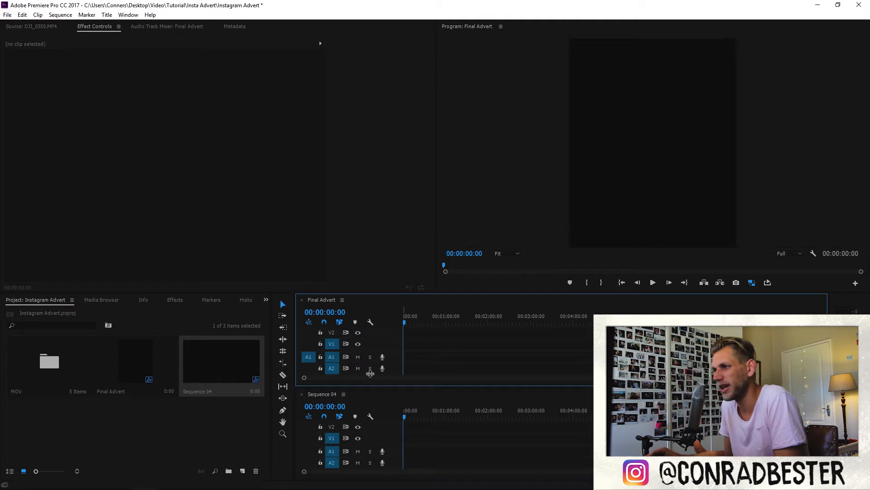
left_click(322, 394)
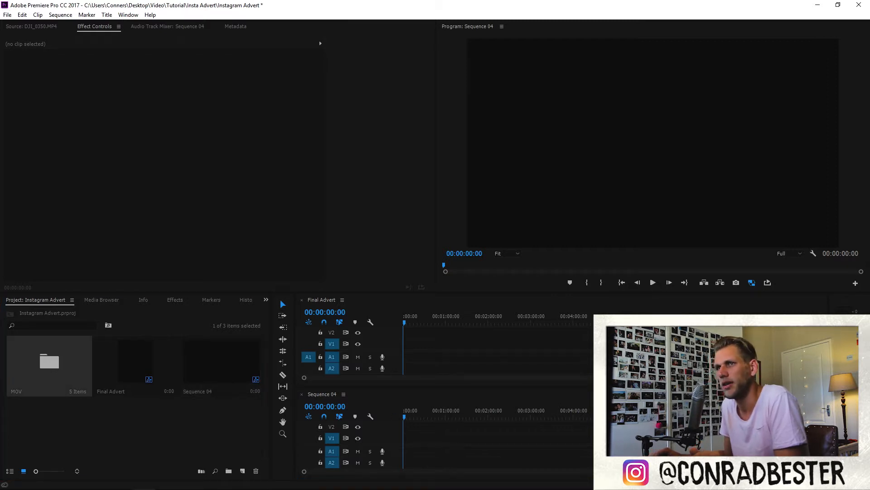
Preview the beach selfie, lake and other drone clips from the MOV bin.
double_click(49, 361)
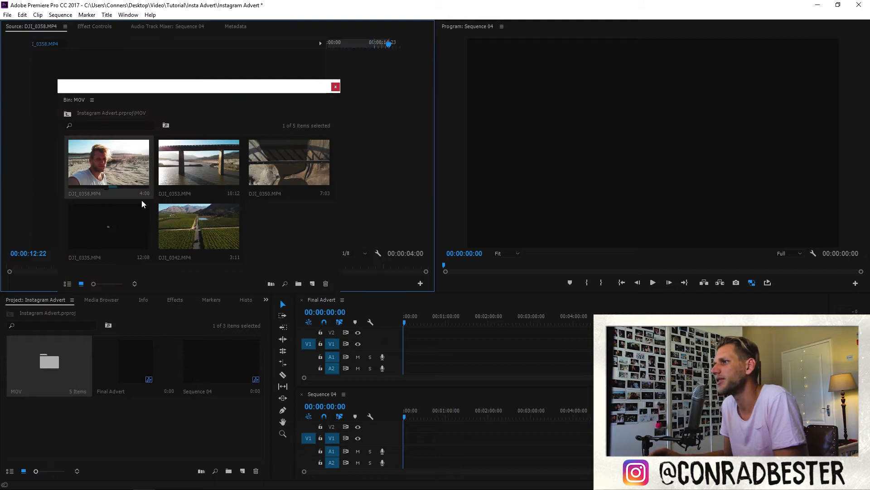
double_click(108, 161)
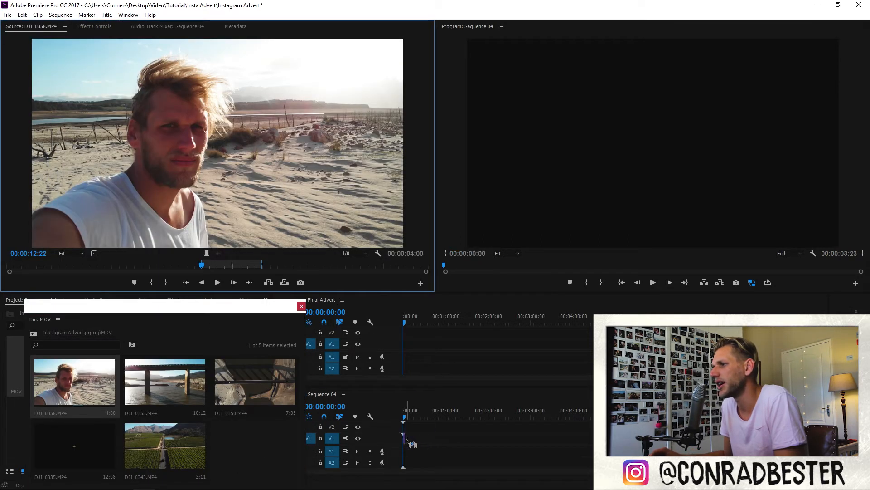
double_click(165, 381)
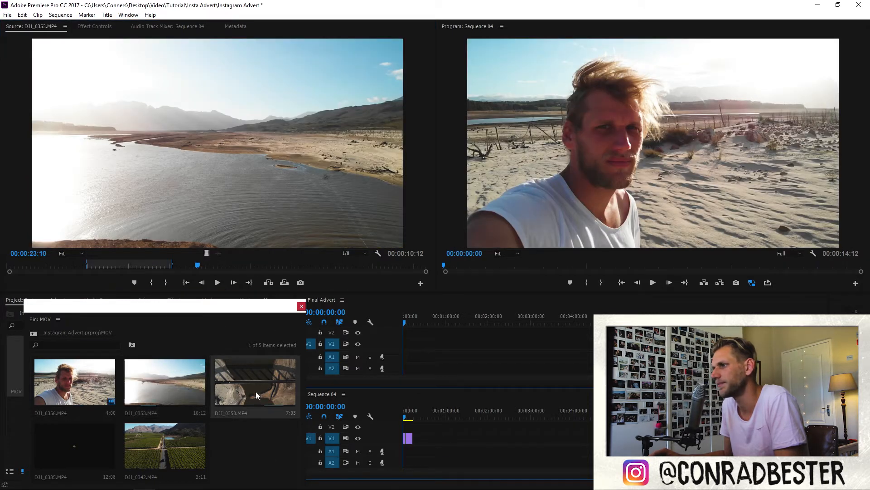
double_click(164, 444)
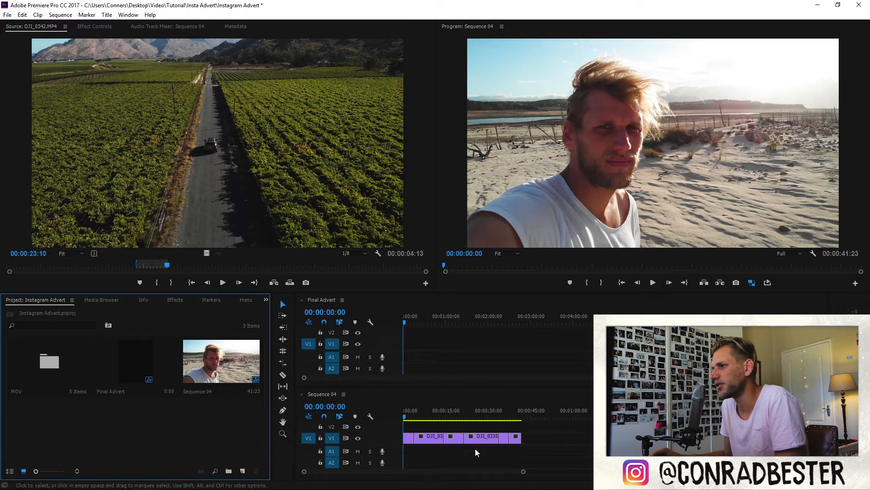
Scrub Sequence 04 from start to the end of DJI_0350 to review the kept footage.
left_click(451, 417)
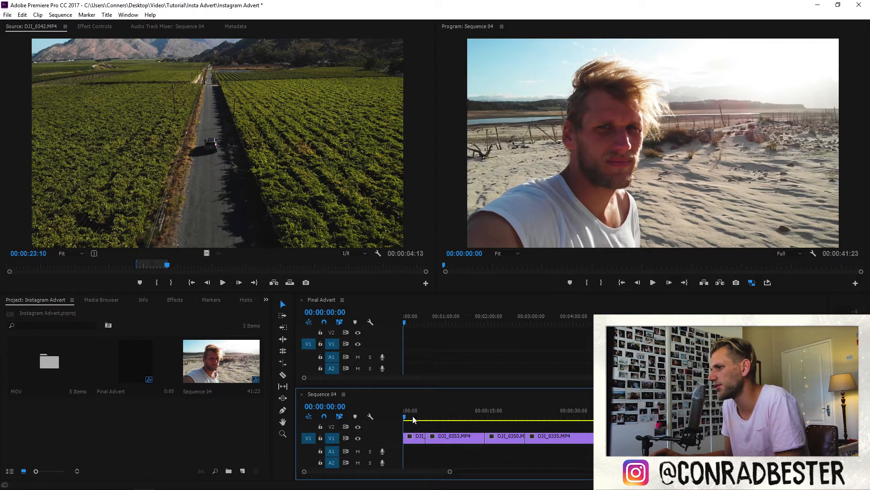
left_click(452, 415)
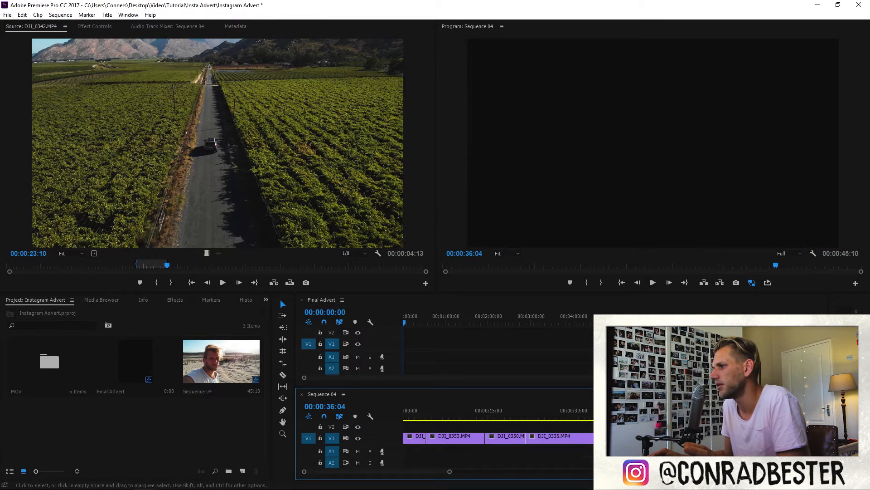
left_click(430, 411)
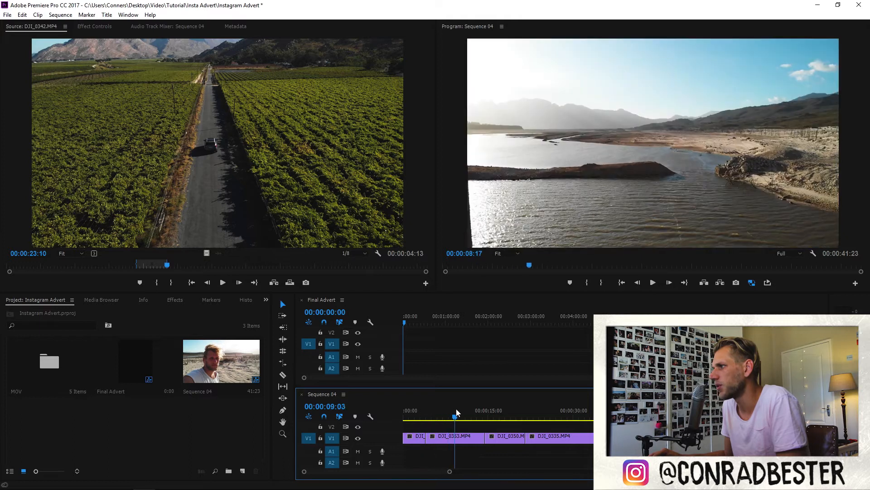
left_click(496, 411)
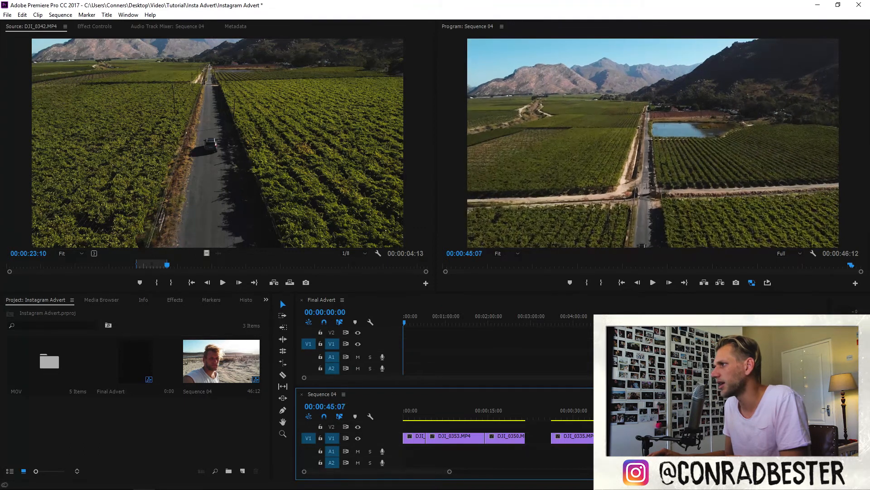
left_click(420, 417)
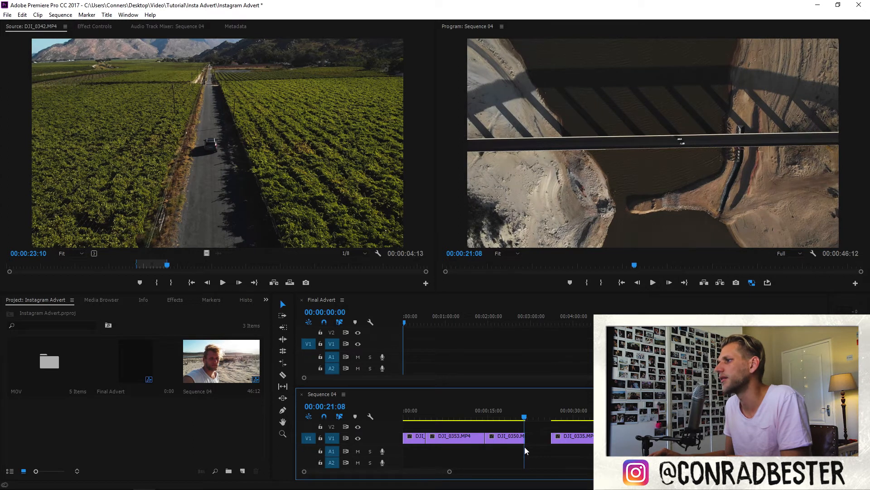
mouse_move(488, 449)
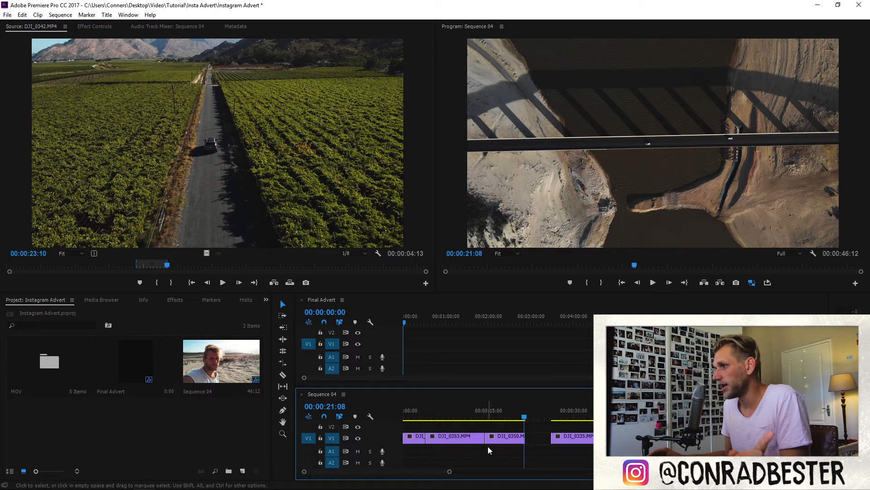
Import the Melissa.mp3 music track into the project with Final Advert active.
left_click(321, 299)
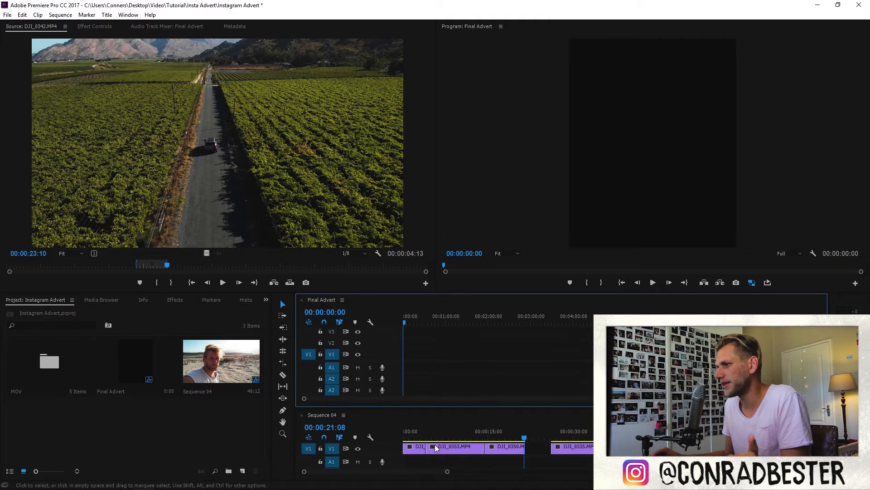
mouse_move(575, 462)
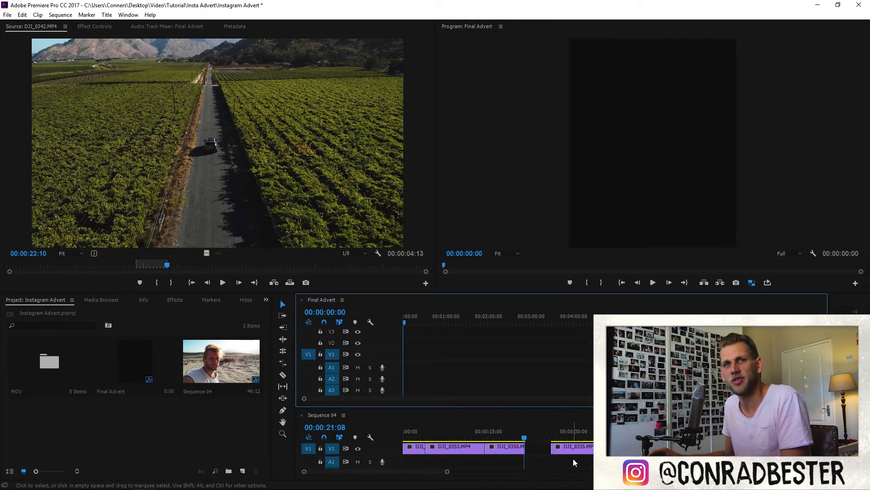
left_click(406, 439)
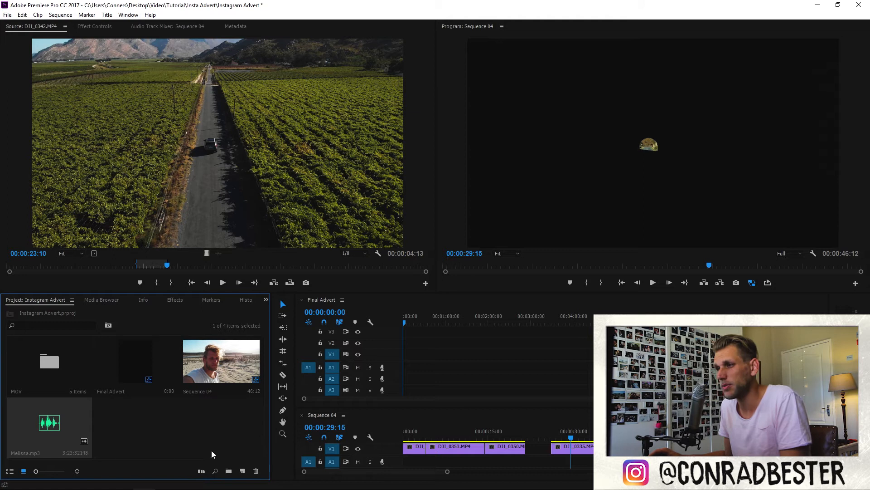
left_click(48, 423)
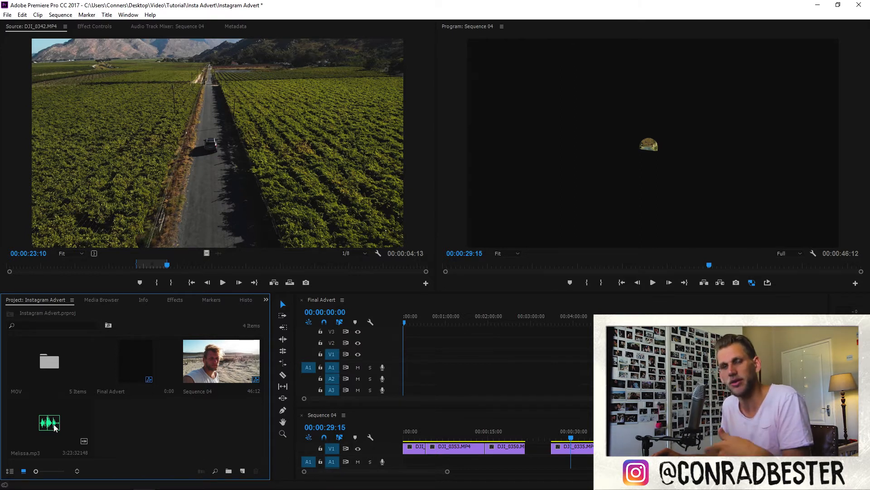
mouse_move(103, 433)
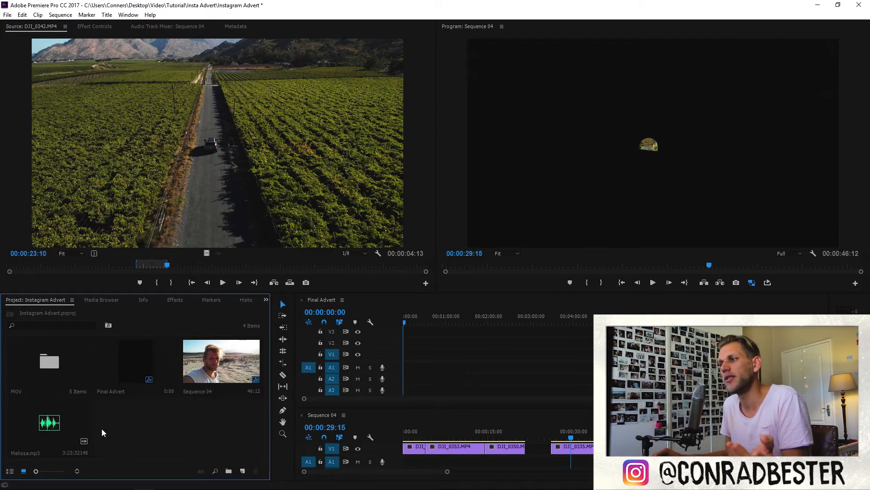
Place the Melissa music track under the DJI_0335 clip in the Final Advert timeline.
left_click(49, 422)
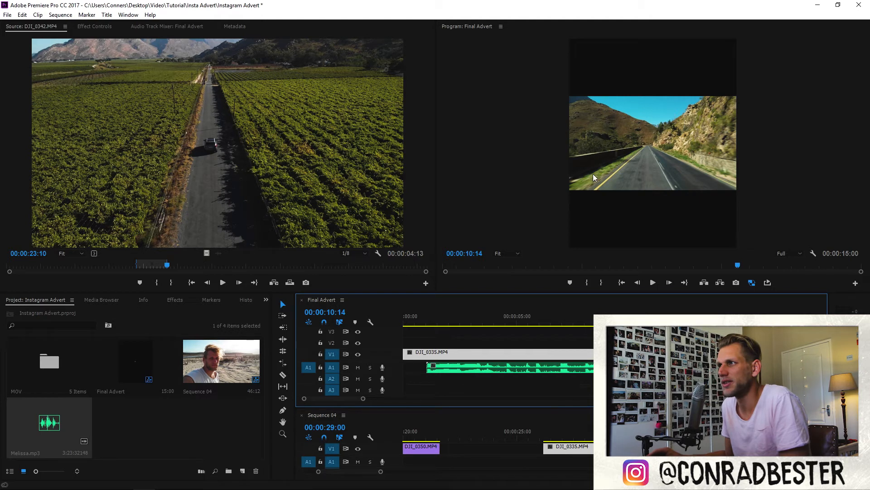
mouse_move(660, 161)
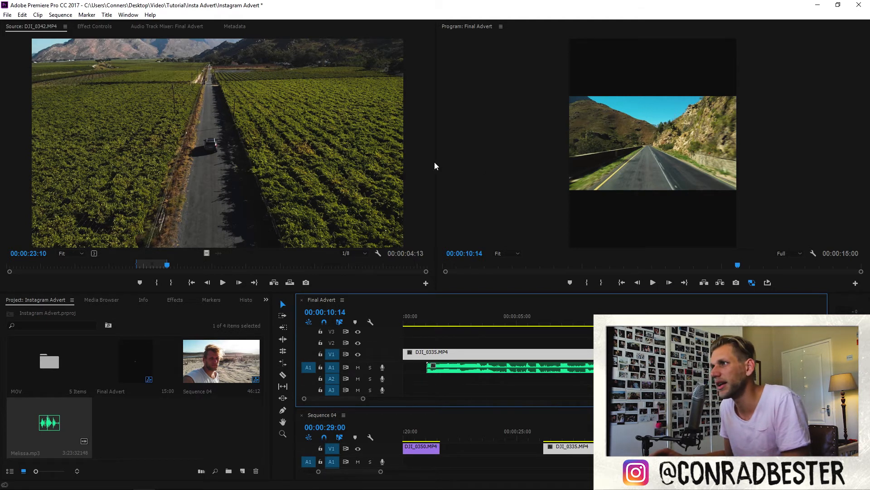
left_click(94, 26)
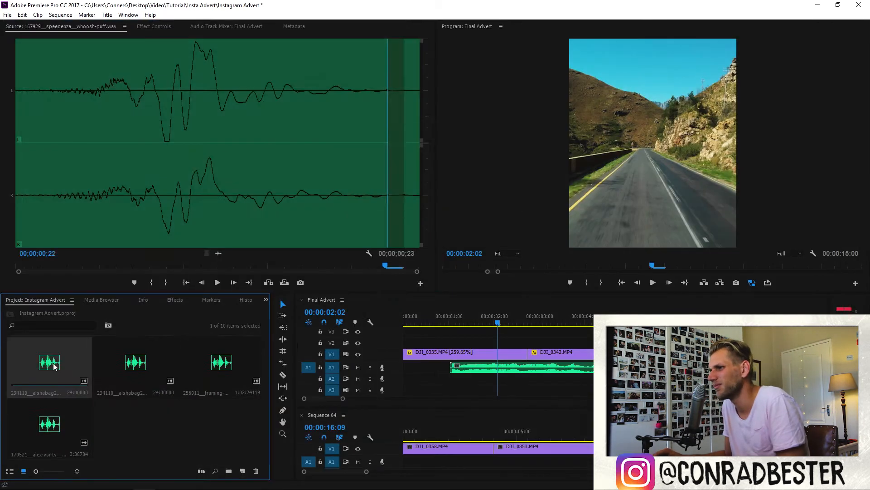
Preview the whoosh sound effect on its own in the Source Monitor.
double_click(49, 362)
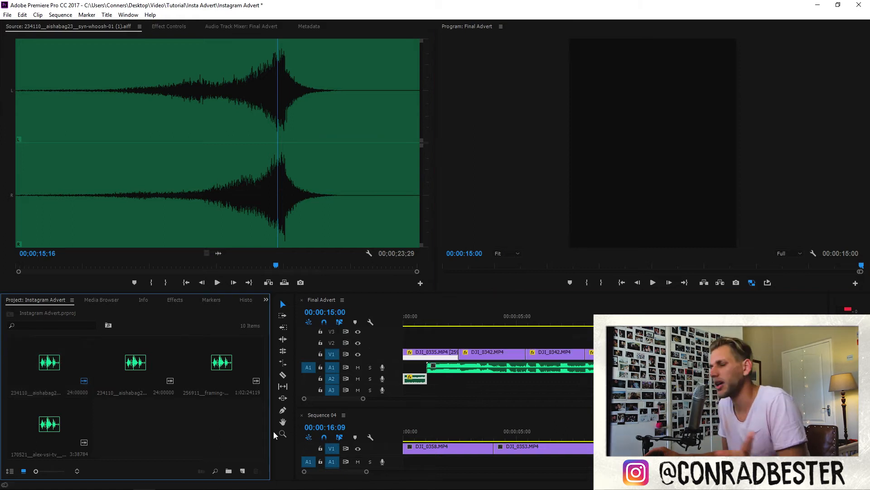
mouse_move(243, 423)
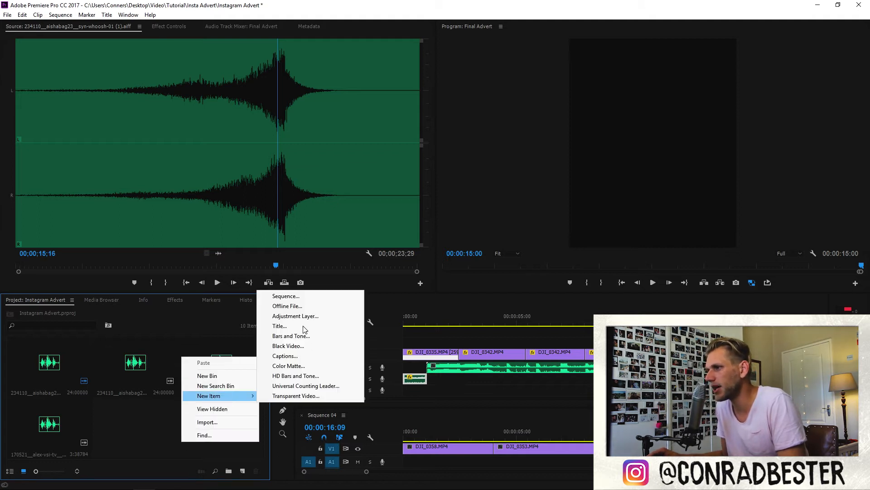
left_click(279, 325)
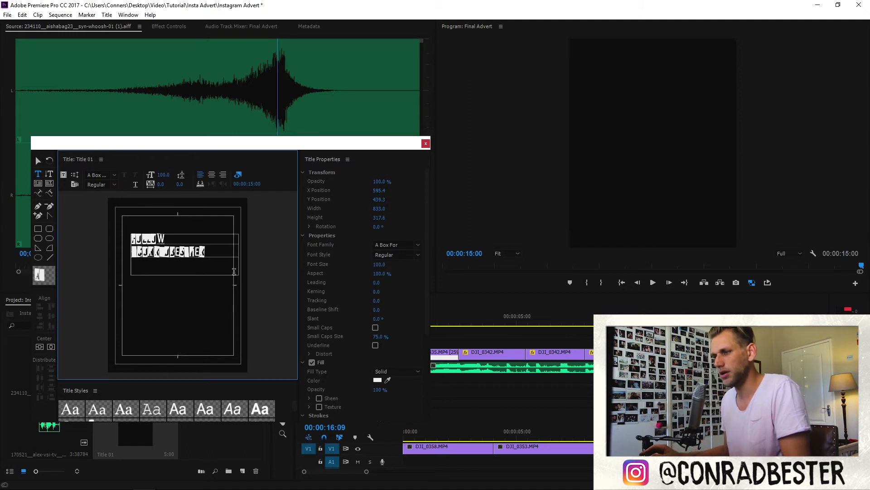
left_click(114, 174)
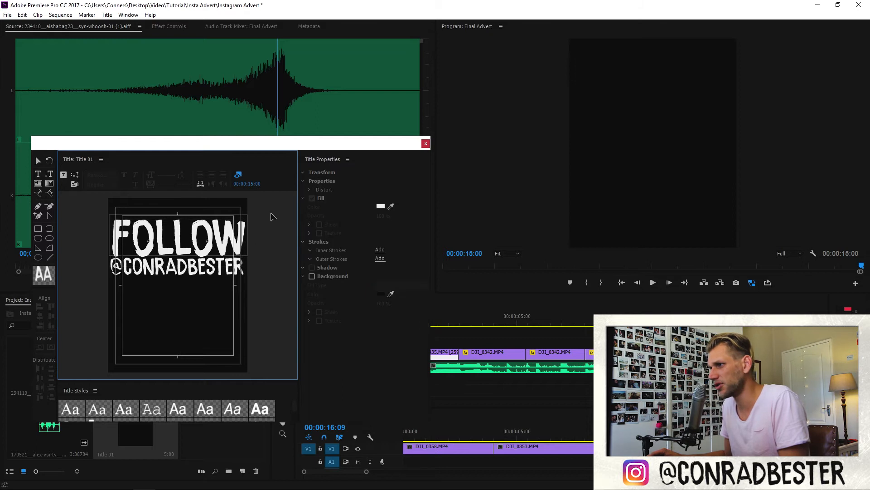
left_click(178, 241)
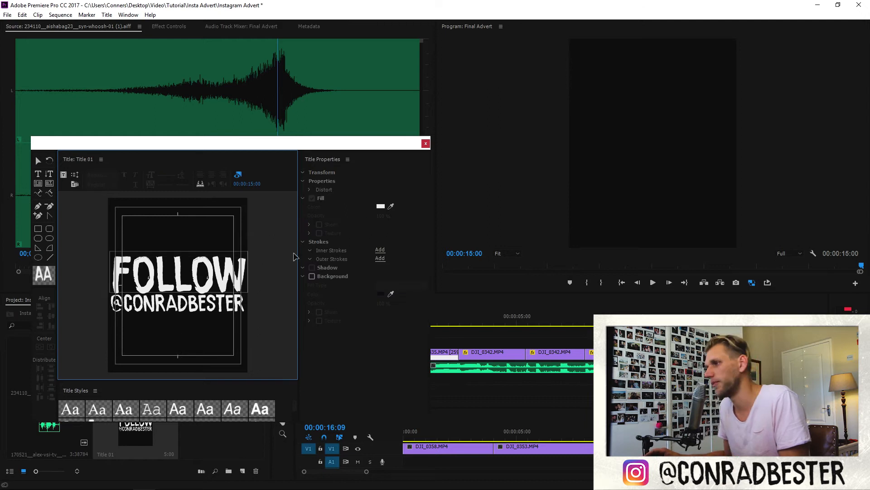
mouse_move(260, 261)
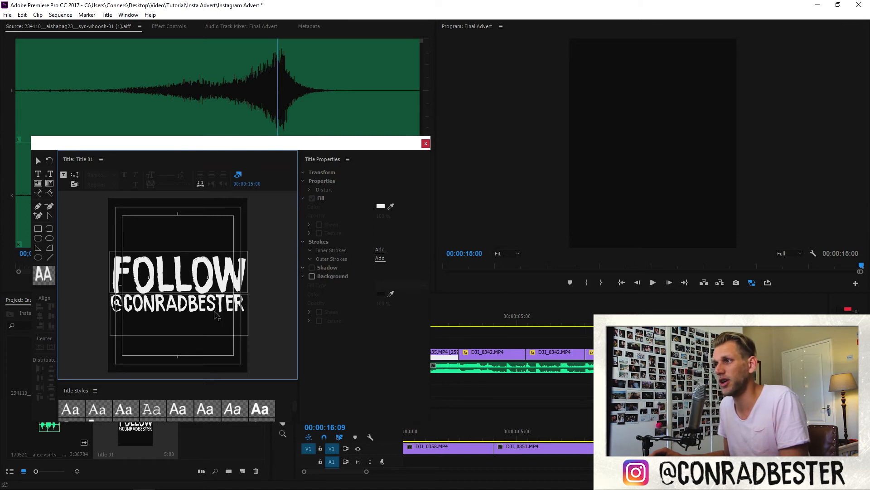
left_click(425, 144)
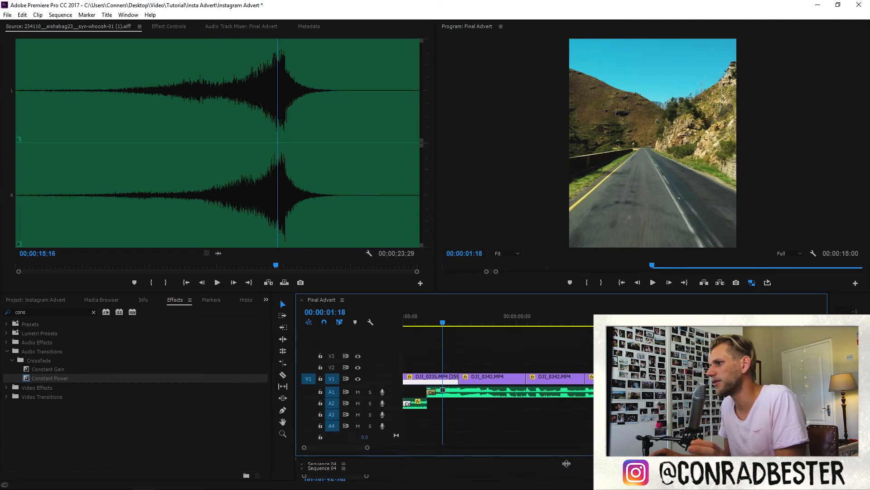
Apply the Constant Power crossfade to the advert's audio clip edge.
left_click(7, 14)
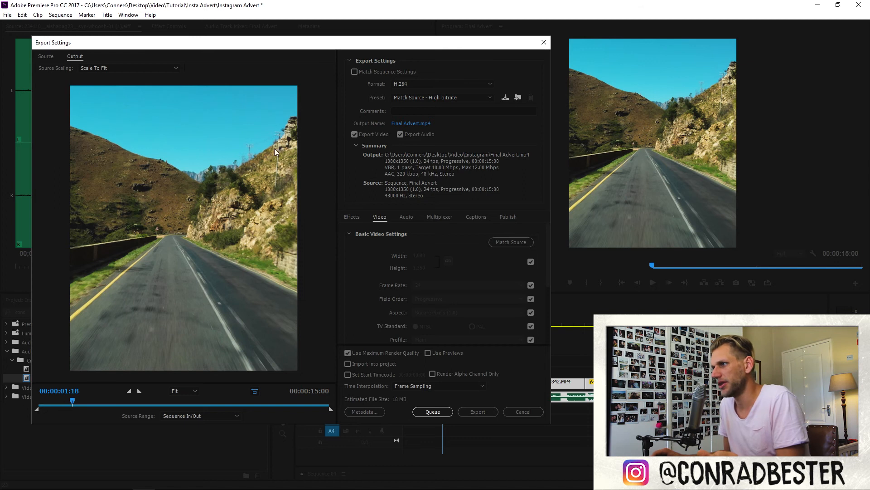
mouse_move(266, 136)
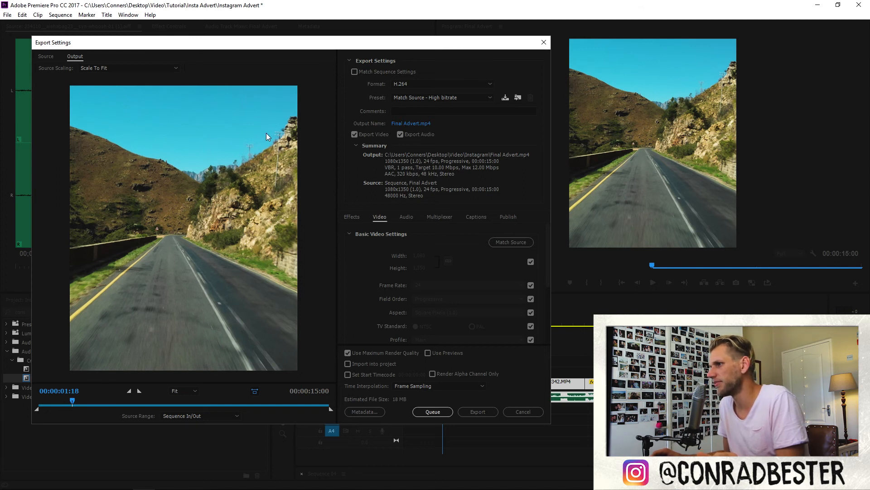
mouse_move(158, 288)
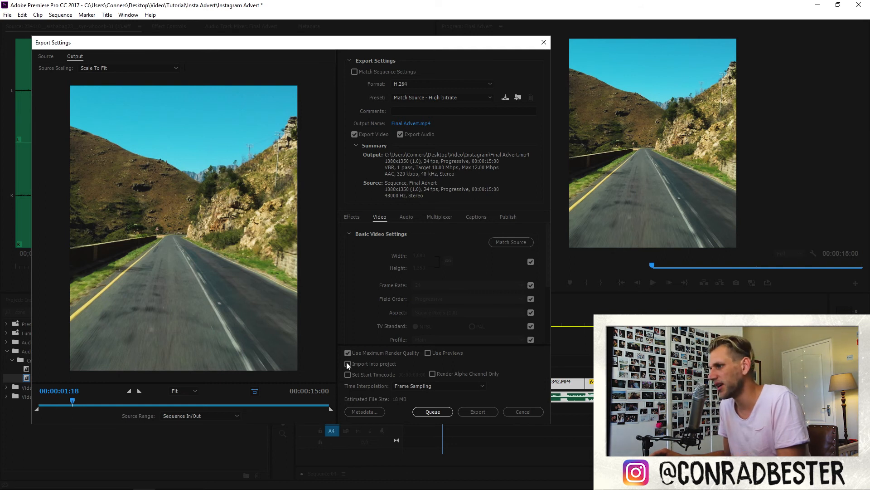
mouse_move(315, 398)
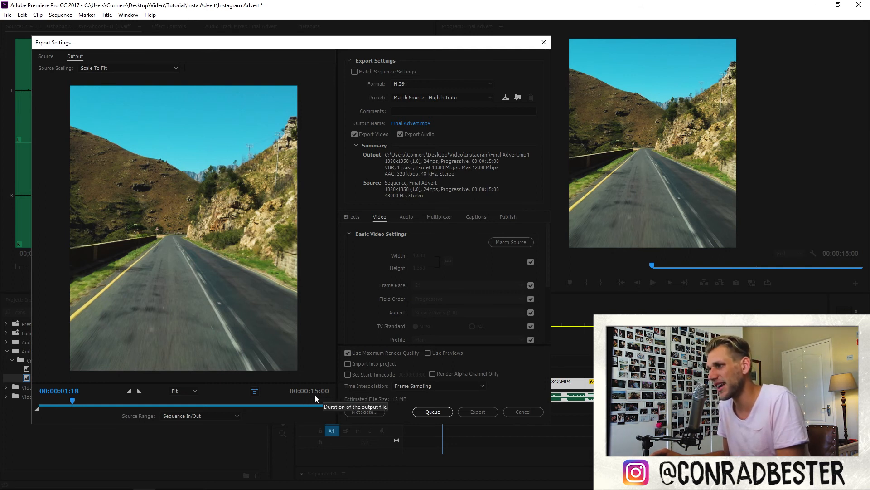
mouse_move(468, 365)
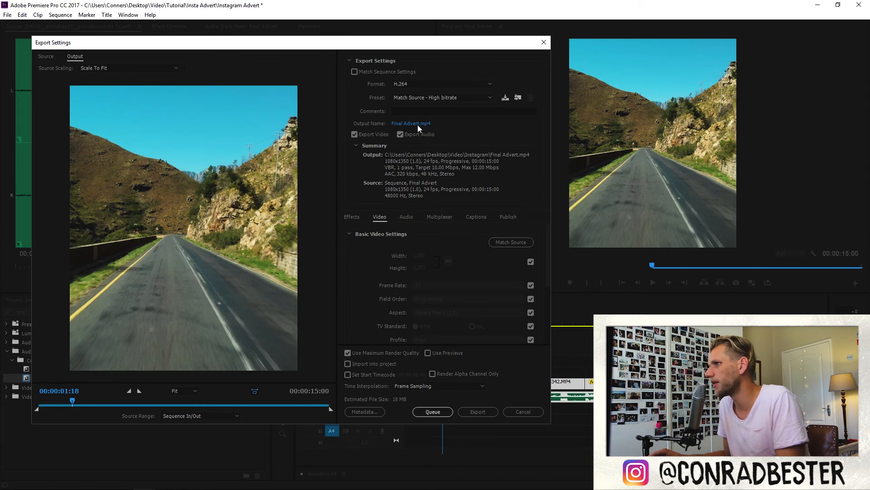
Set the output location, keep H.264 format and start encoding Final Advert.mp4.
left_click(411, 122)
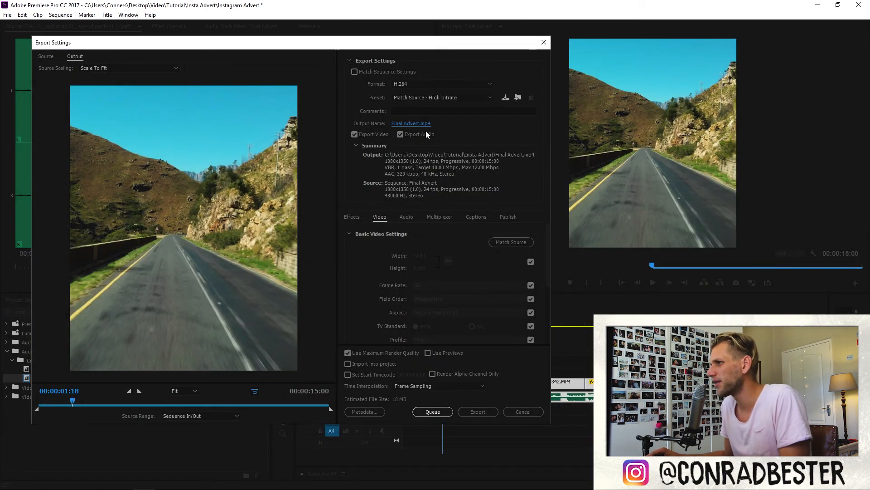
mouse_move(405, 95)
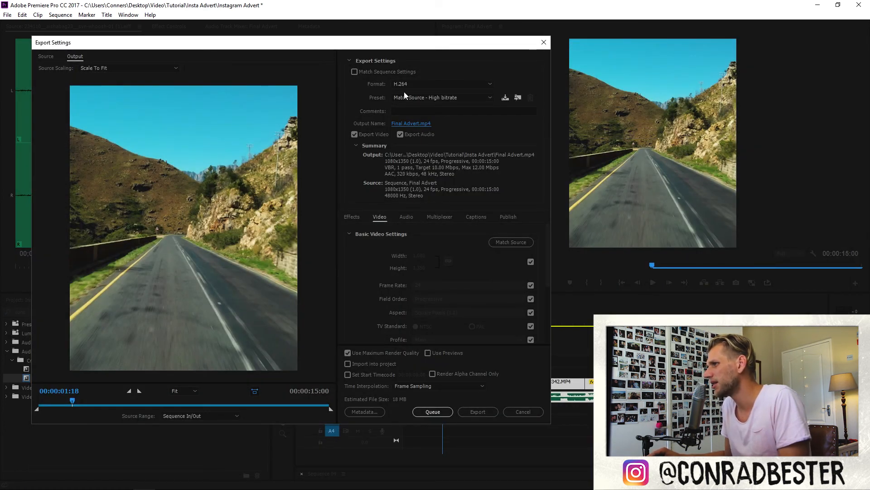
left_click(442, 83)
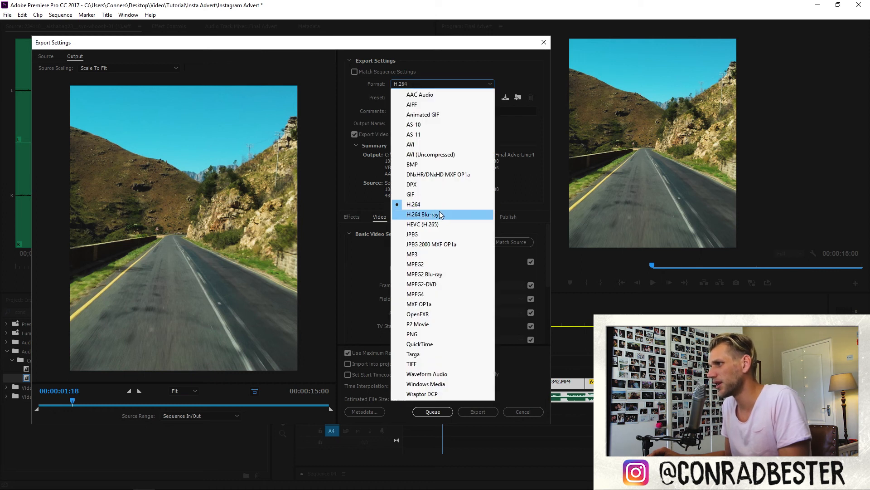
left_click(414, 204)
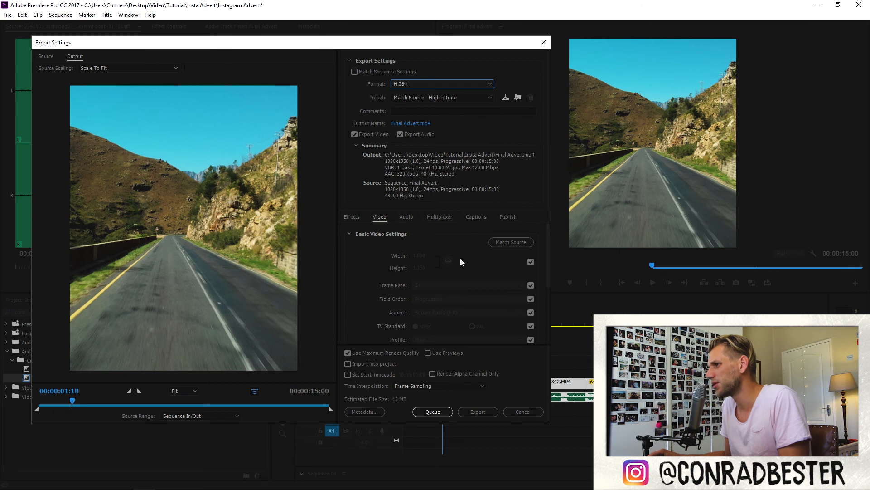
scroll("down", 3)
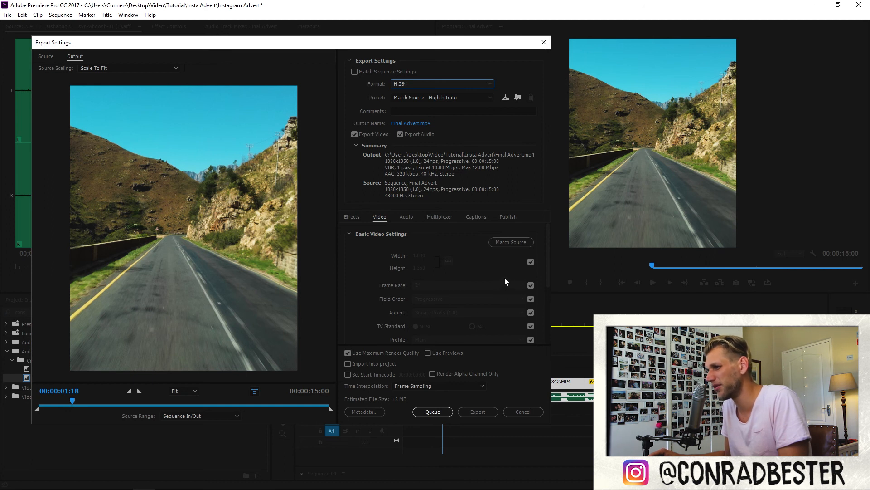
mouse_move(479, 411)
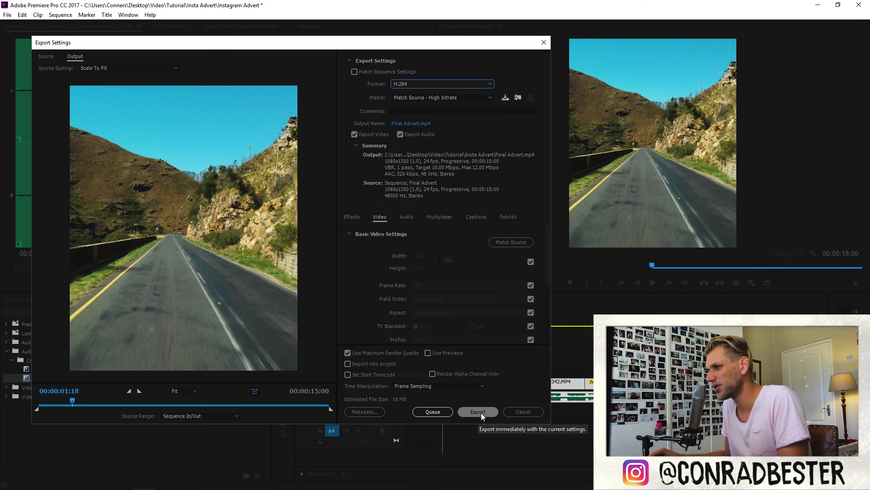
left_click(477, 412)
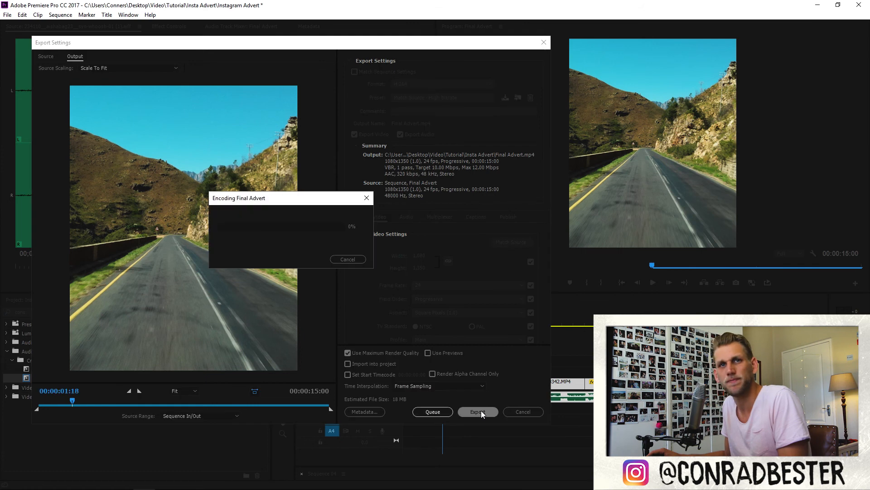